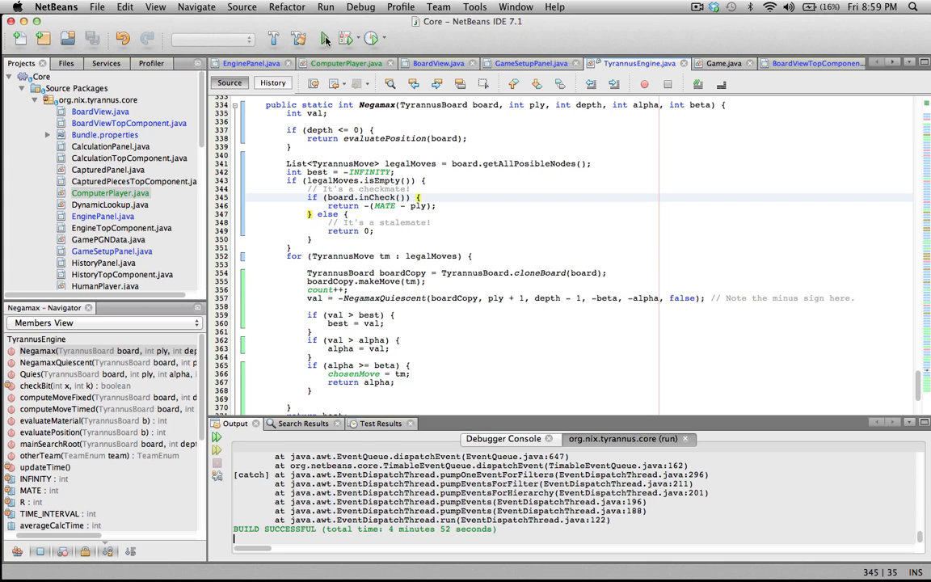
Switch to the Mediocre Chess blog tab and expand the 2006 blog archive
{"action": "scroll", "scroll_direction": "down", "scroll_amount": 3}
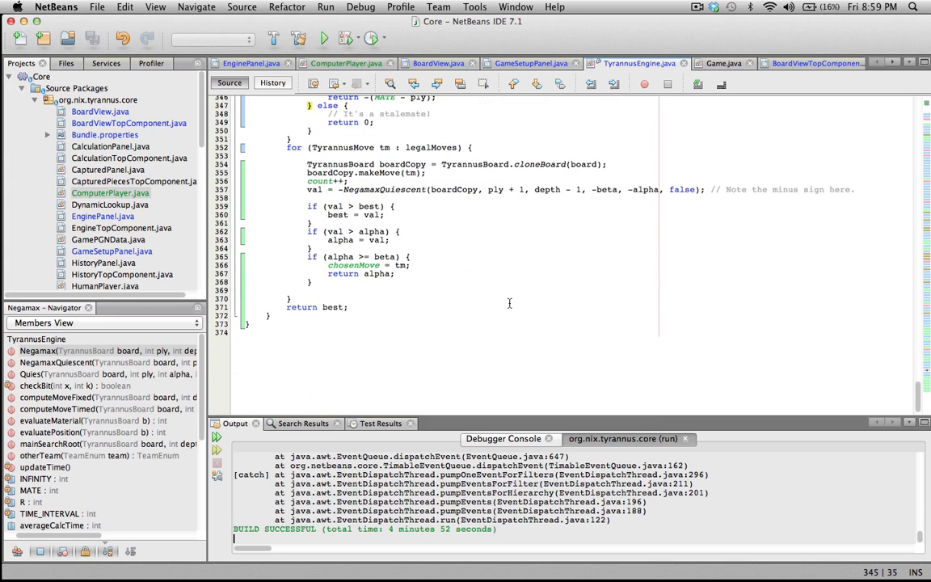
{"action": "scroll", "scroll_direction": "down", "scroll_amount": 3}
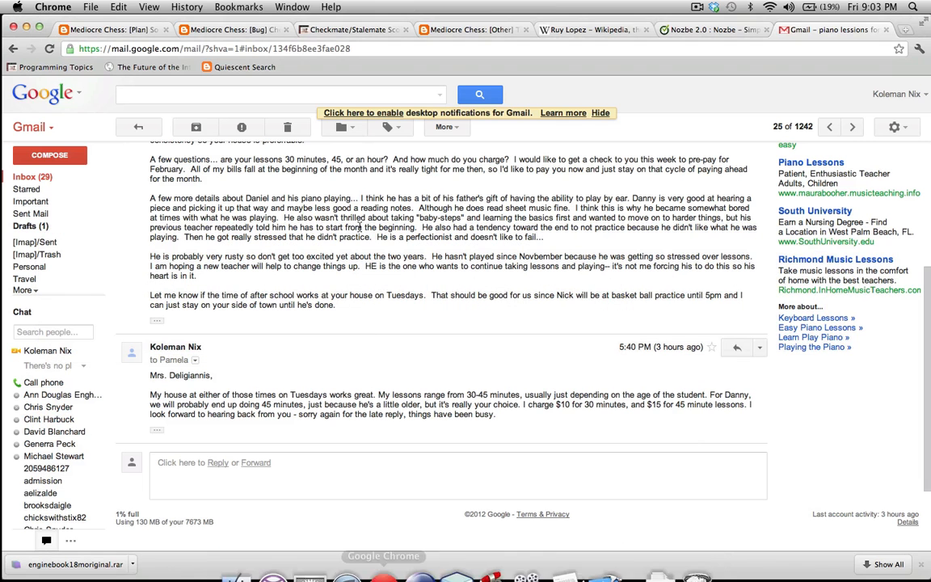
{"action": "left_click", "coordinate": [467, 30]}
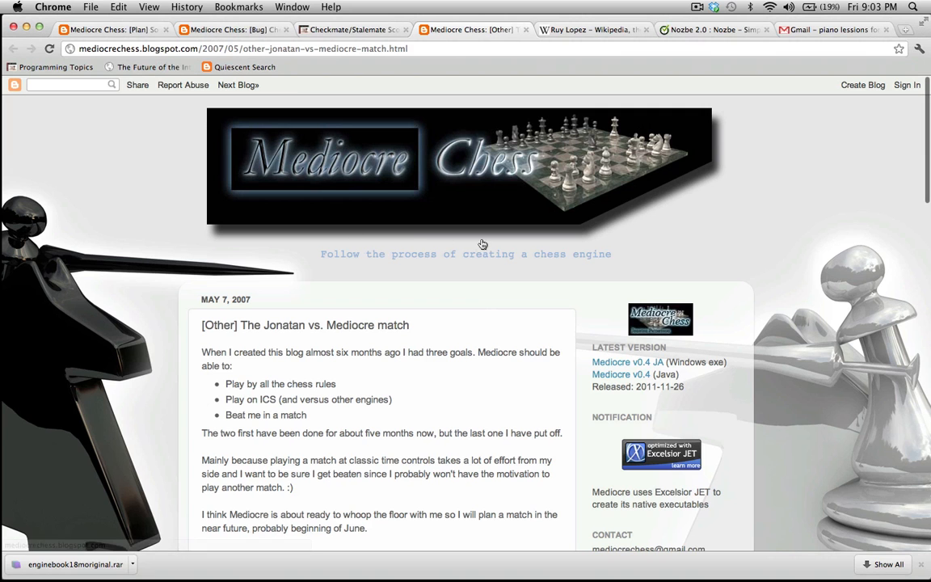
{"action": "mouse_move", "coordinate": [659, 319]}
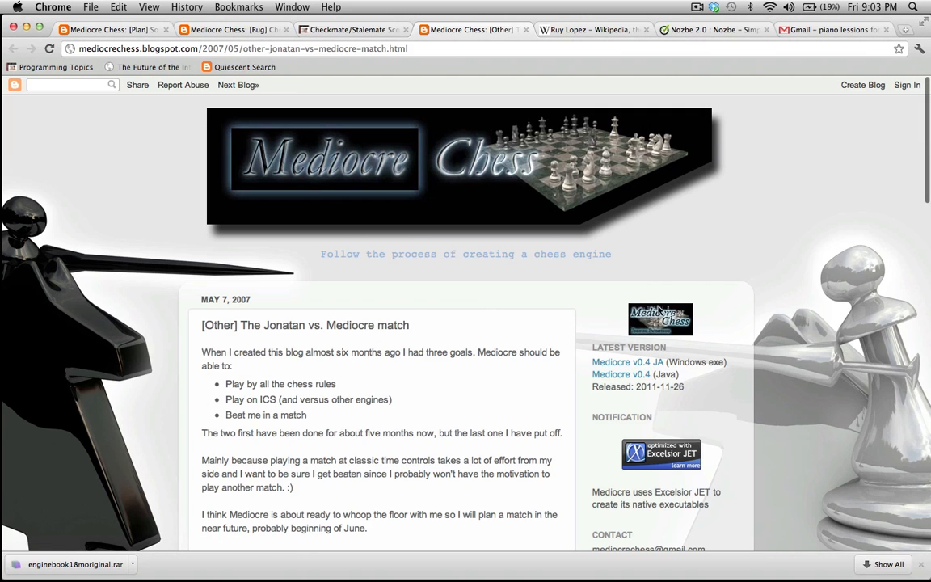
{"action": "scroll", "scroll_direction": "down", "scroll_amount": 3}
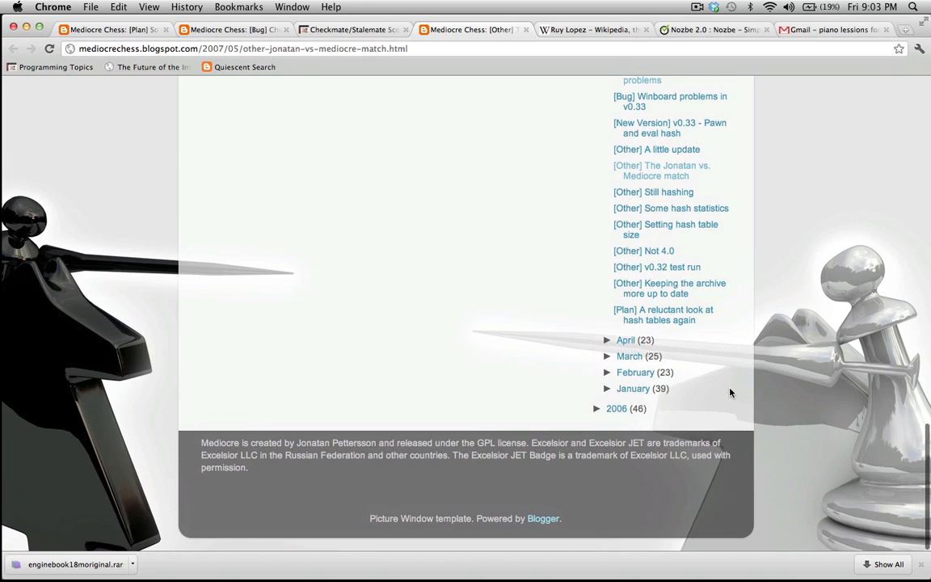
{"action": "left_click", "coordinate": [597, 408]}
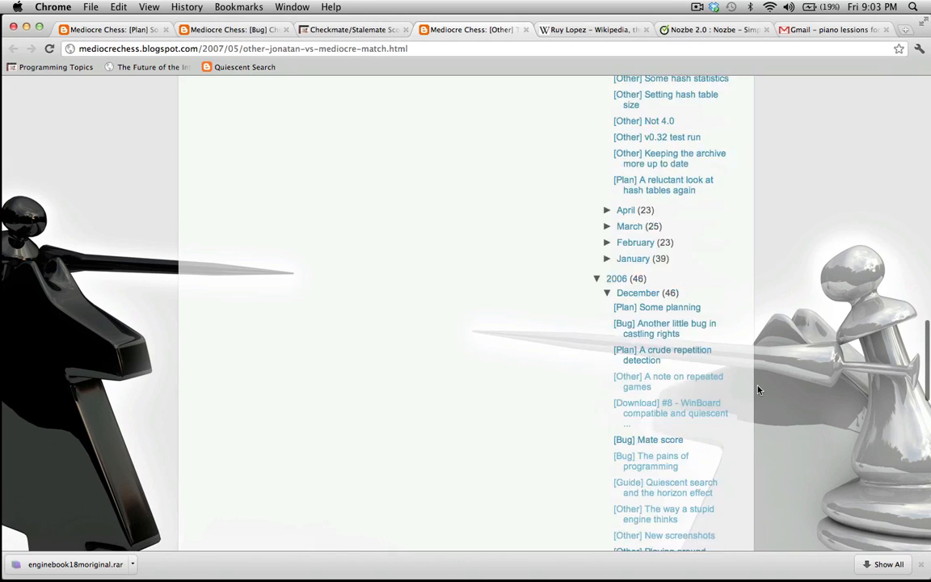
Find 'quies' and open the '[Guide] Quiescent search and the horizon effect' post
{"action": "scroll", "scroll_direction": "down", "scroll_amount": 3}
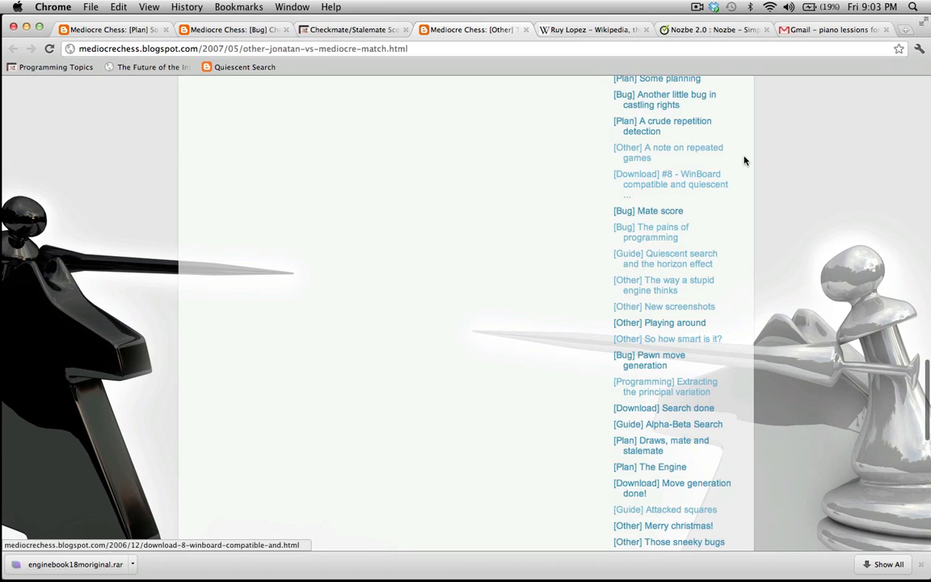
{"action": "mouse_move", "coordinate": [468, 176]}
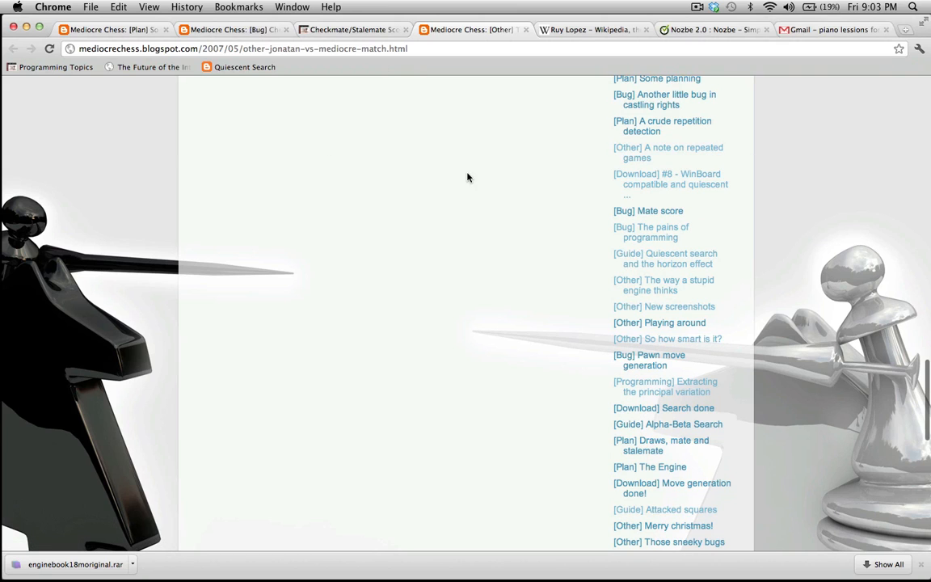
{"action": "scroll", "scroll_direction": "down", "scroll_amount": 3}
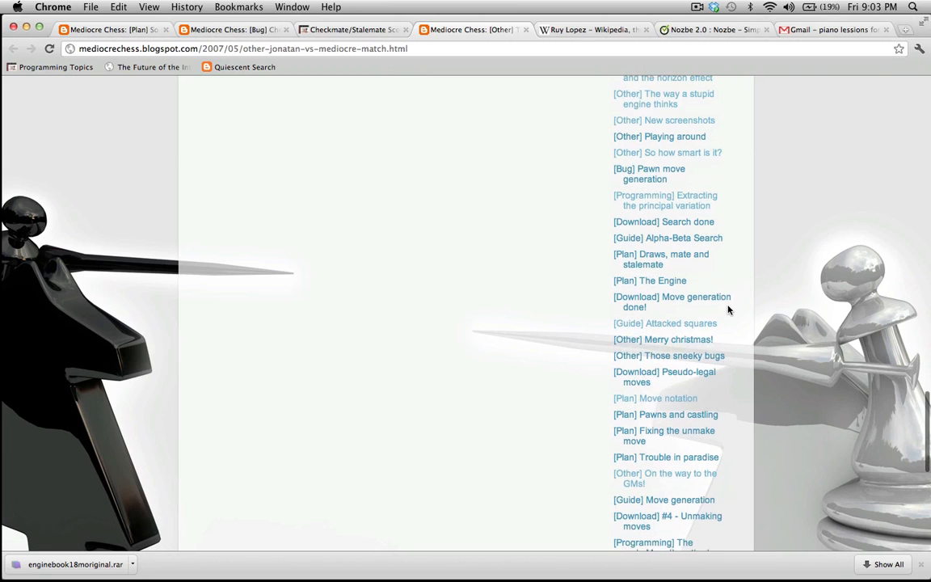
{"action": "scroll", "scroll_direction": "down", "scroll_amount": 3}
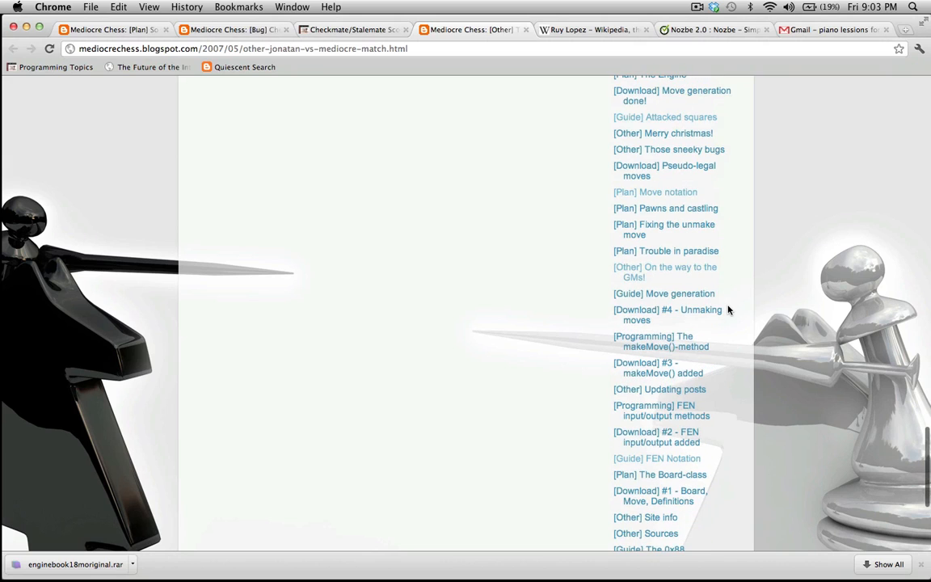
{"action": "scroll", "scroll_direction": "down", "scroll_amount": 3}
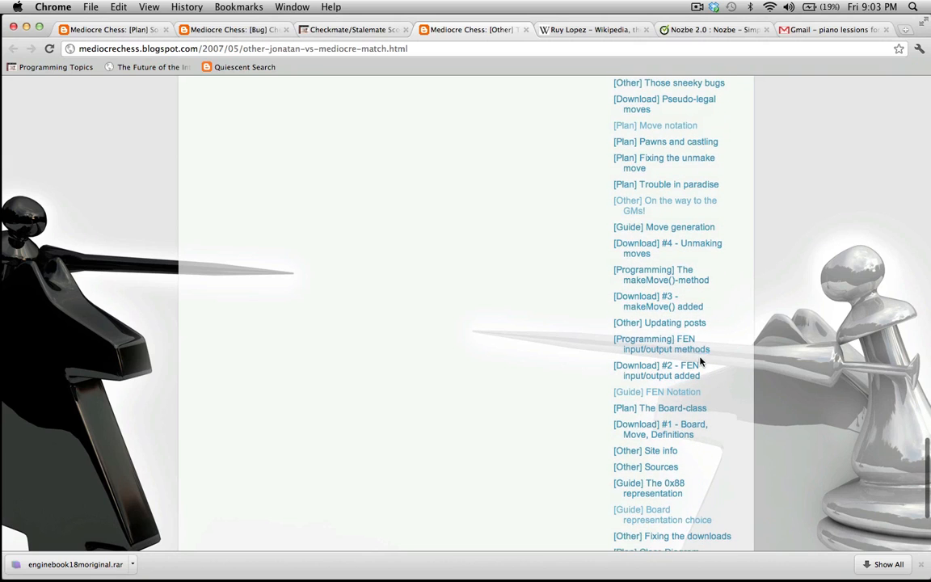
{"action": "type", "text": "quies"}
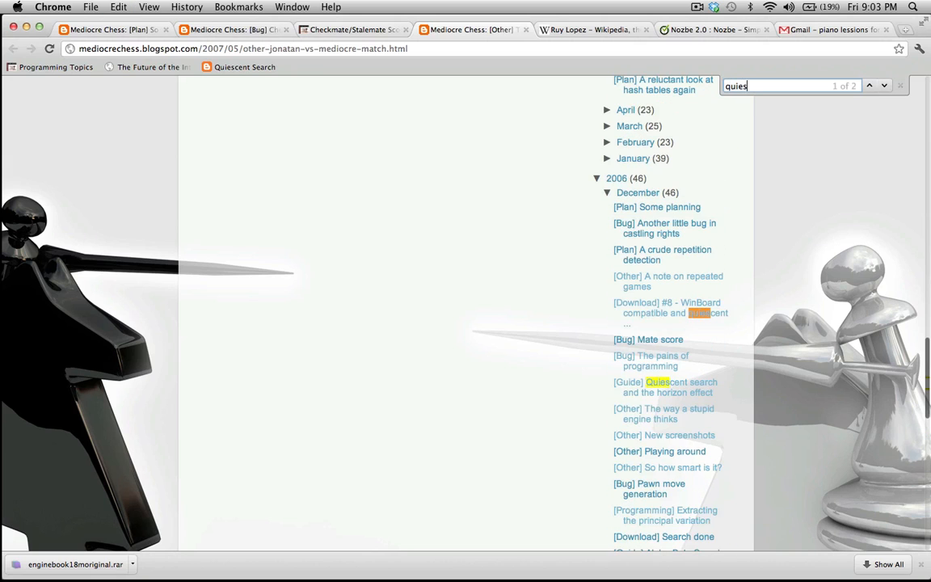
{"action": "left_click", "coordinate": [665, 387]}
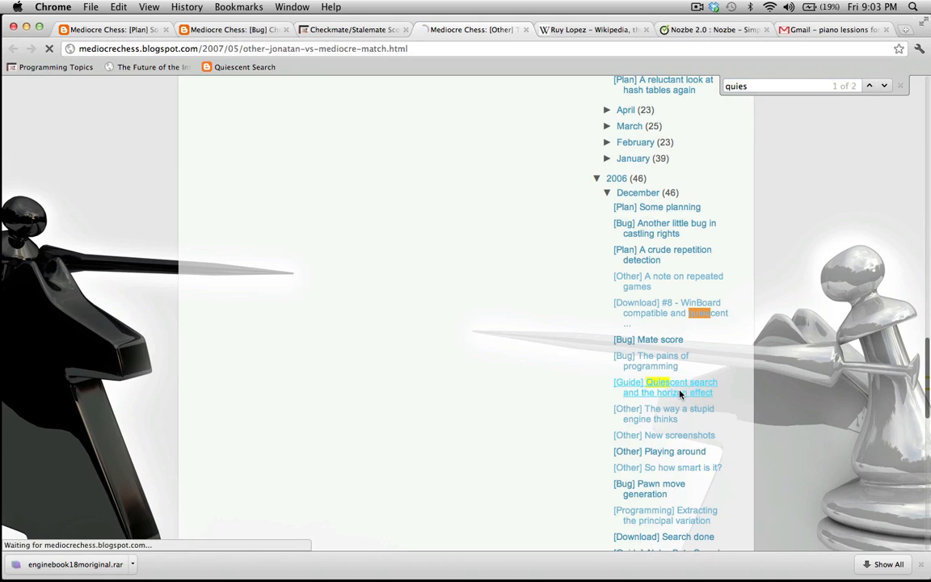
{"action": "left_click", "coordinate": [664, 387]}
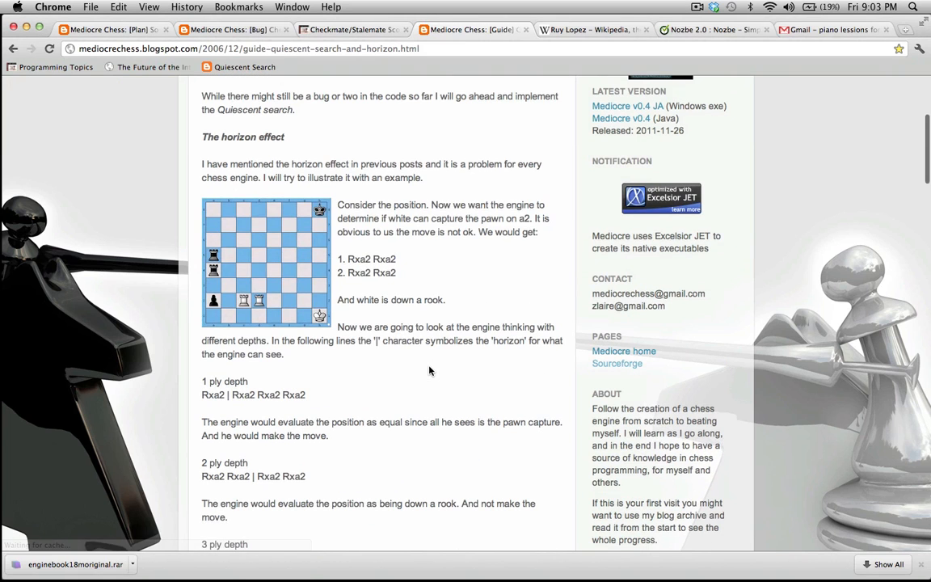
{"action": "mouse_move", "coordinate": [181, 305]}
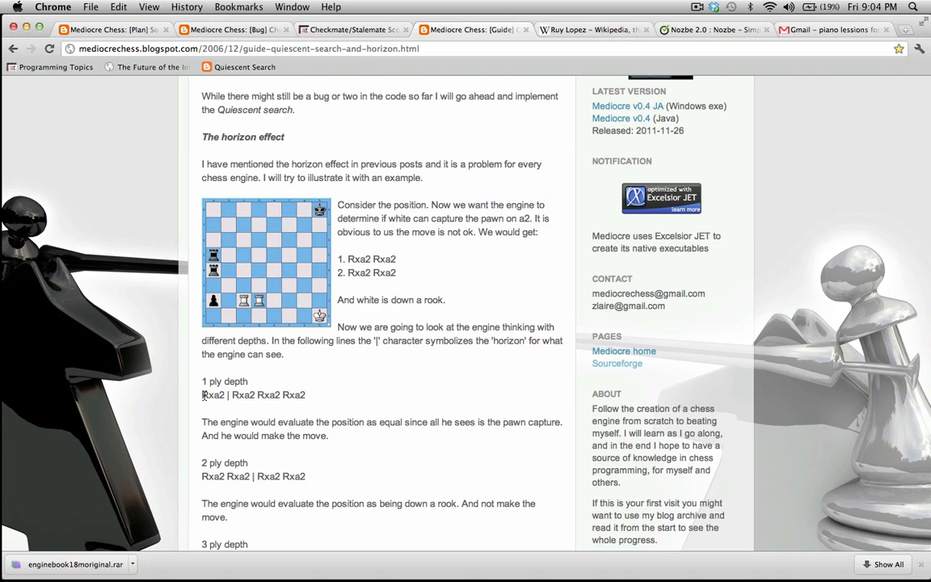
{"action": "scroll", "scroll_direction": "down", "scroll_amount": 3}
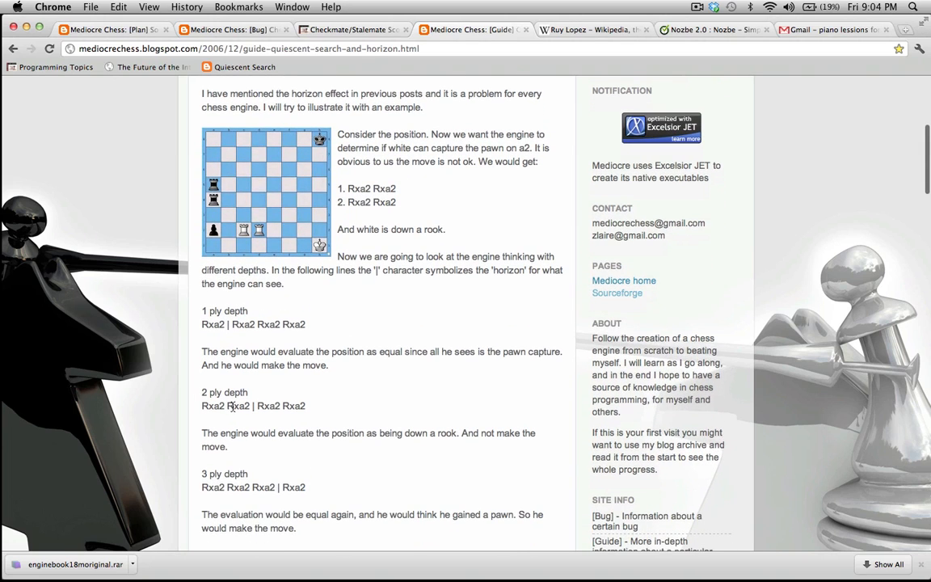
{"action": "mouse_move", "coordinate": [252, 406]}
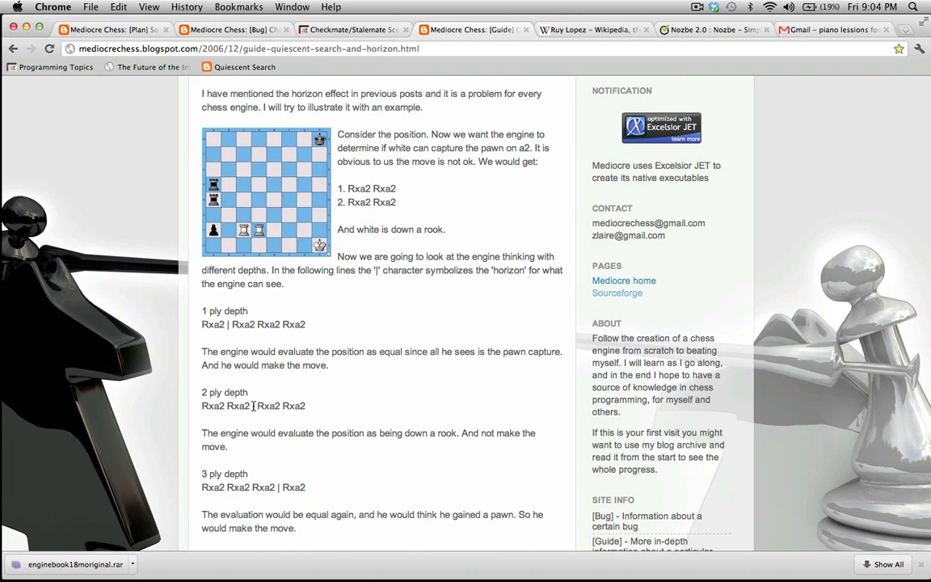
{"action": "scroll", "scroll_direction": "down", "scroll_amount": 3}
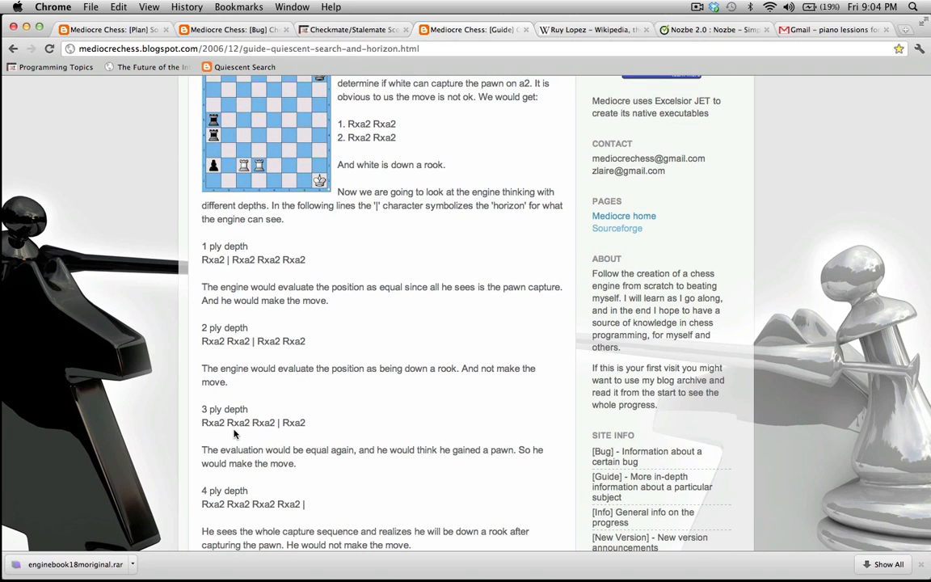
{"action": "scroll", "scroll_direction": "down", "scroll_amount": 3}
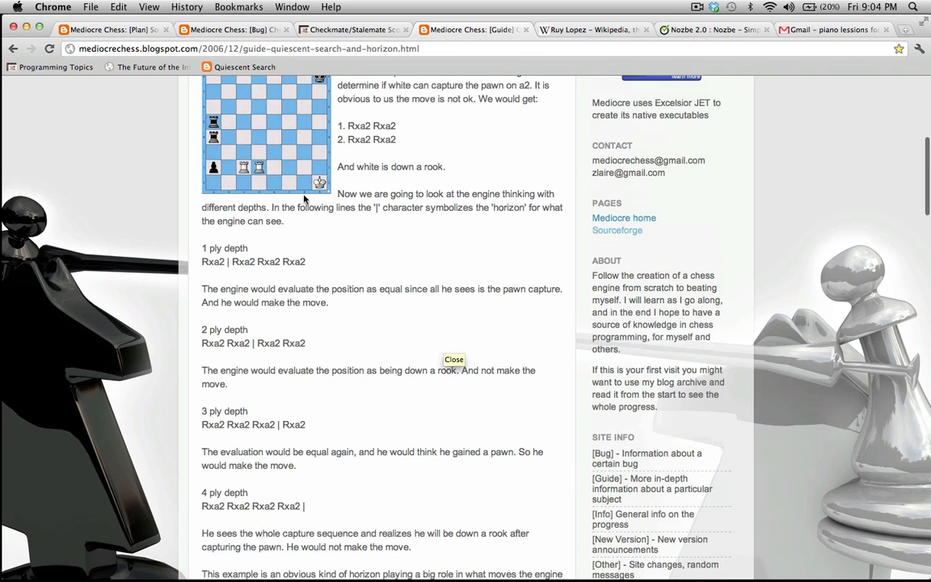
{"action": "mouse_move", "coordinate": [214, 168]}
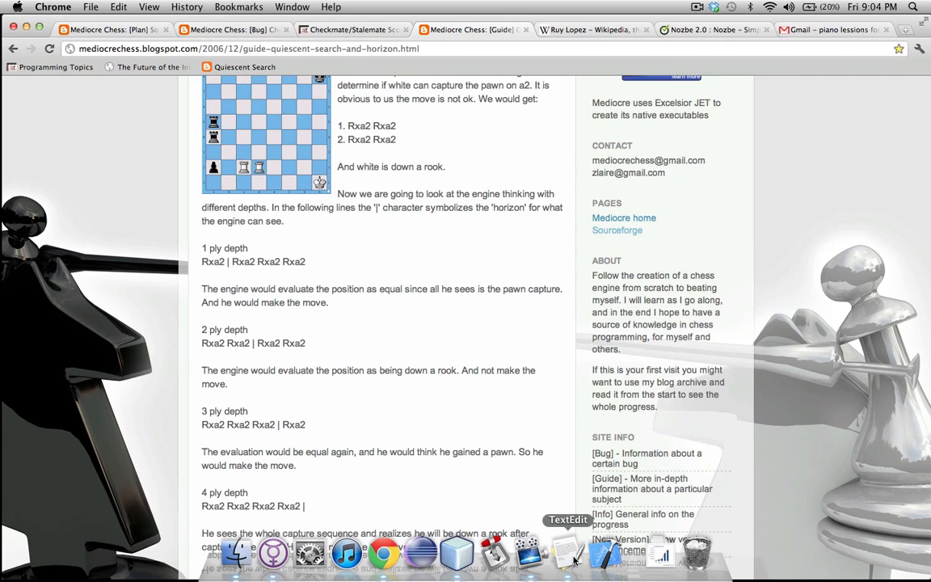
Bring NetBeans back to view TyrannusEngine's mainSearchRoot and NegamaxQuiescent methods
{"action": "left_click", "coordinate": [452, 553]}
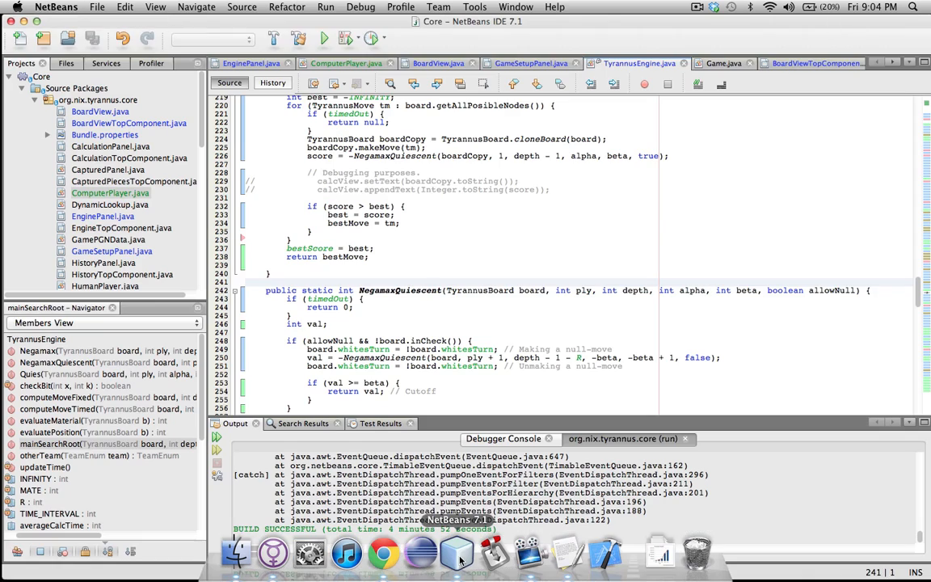
{"action": "scroll", "scroll_direction": "down", "scroll_amount": 3}
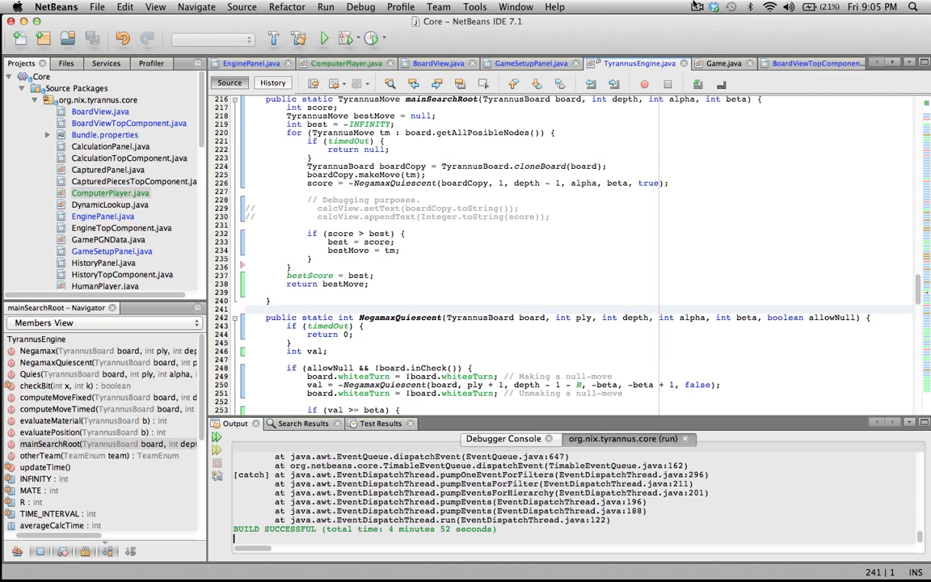
{"action": "left_click", "coordinate": [710, 7]}
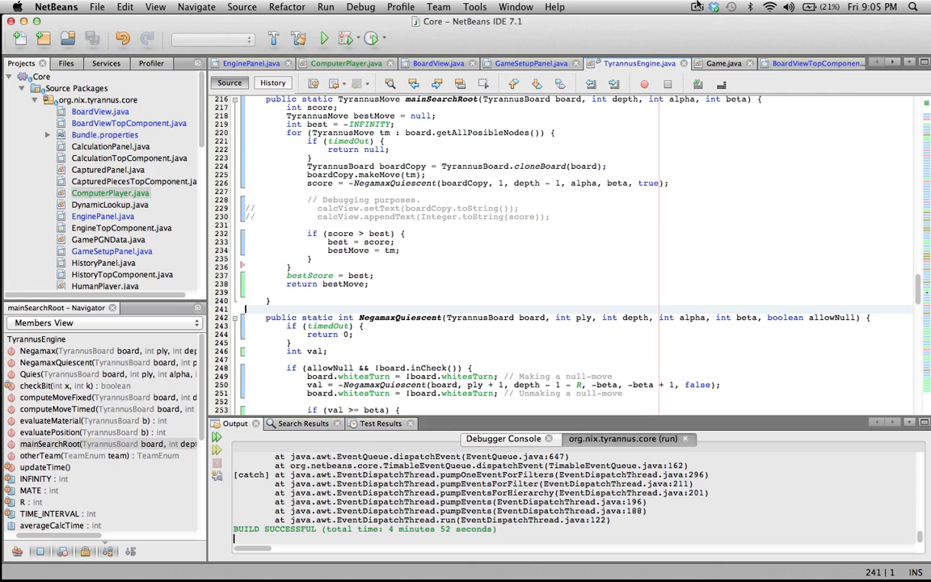
{"action": "left_click", "coordinate": [695, 6]}
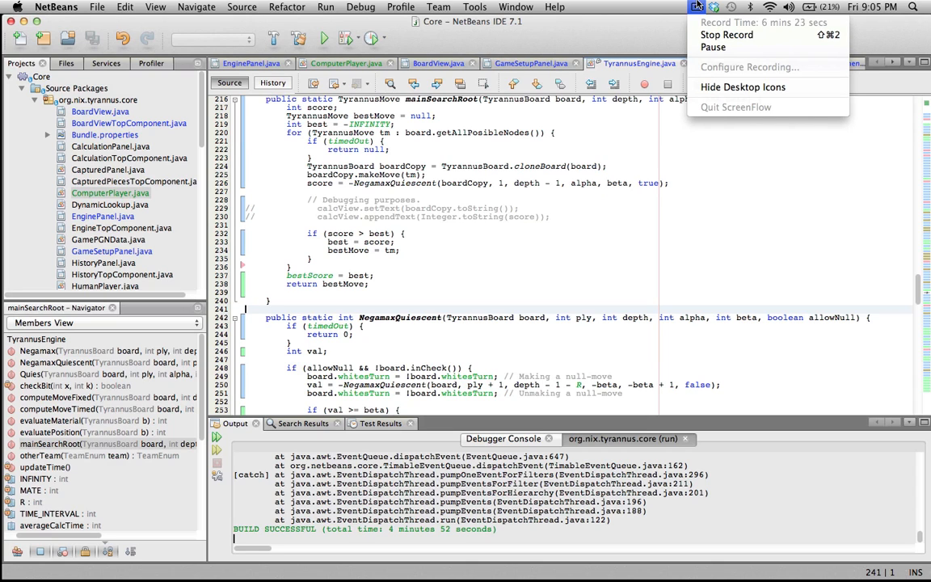
{"action": "mouse_move", "coordinate": [723, 38]}
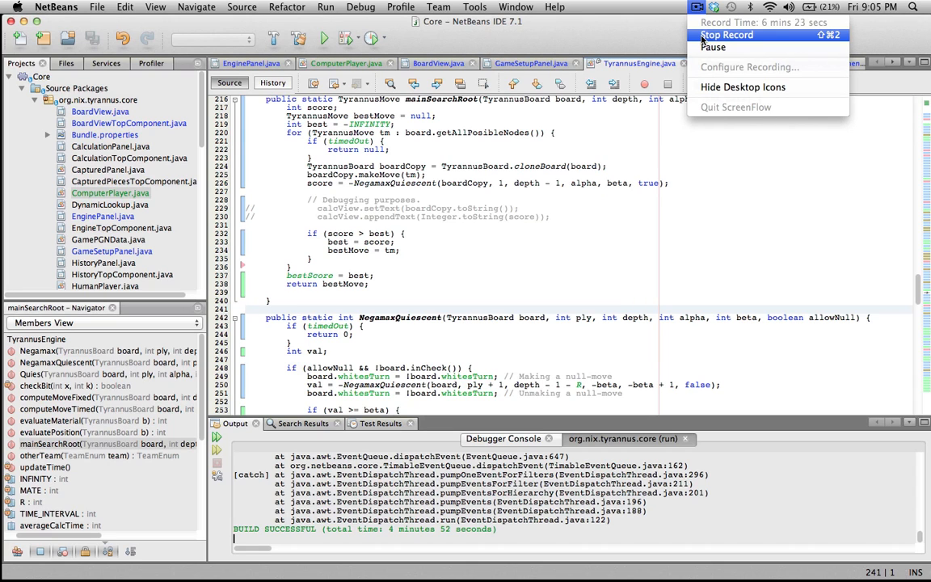